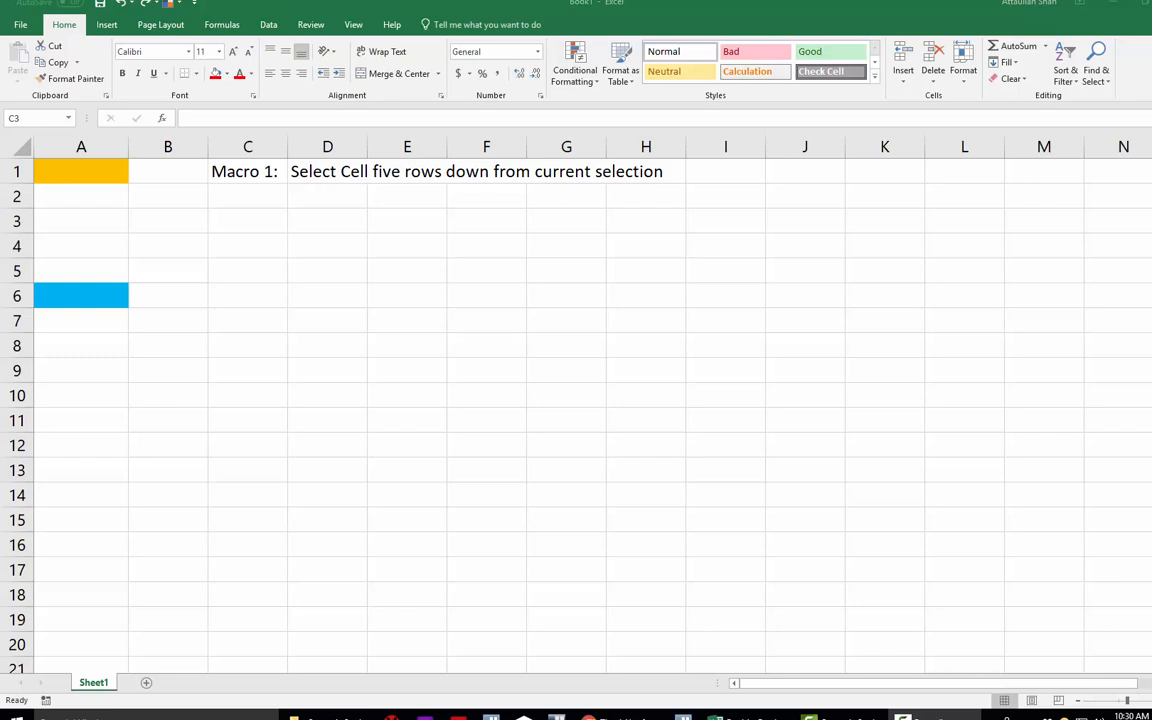
{"action": "mouse_move", "coordinate": [1083, 549]}
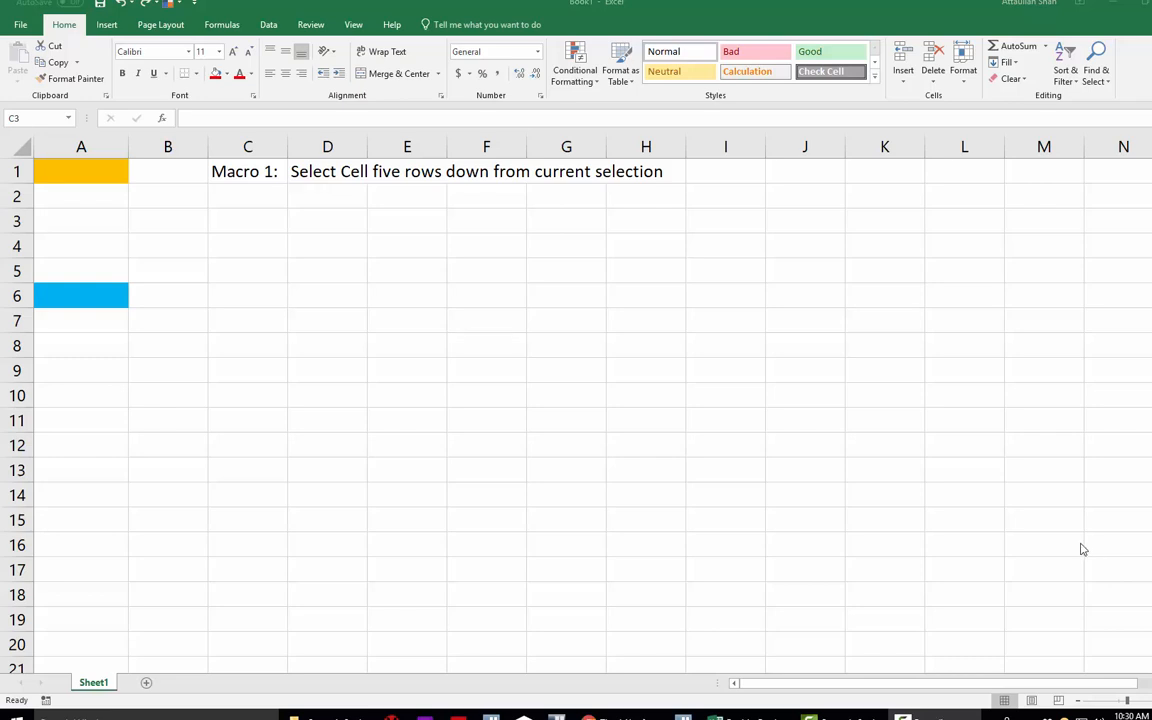
{"action": "mouse_move", "coordinate": [247, 211]}
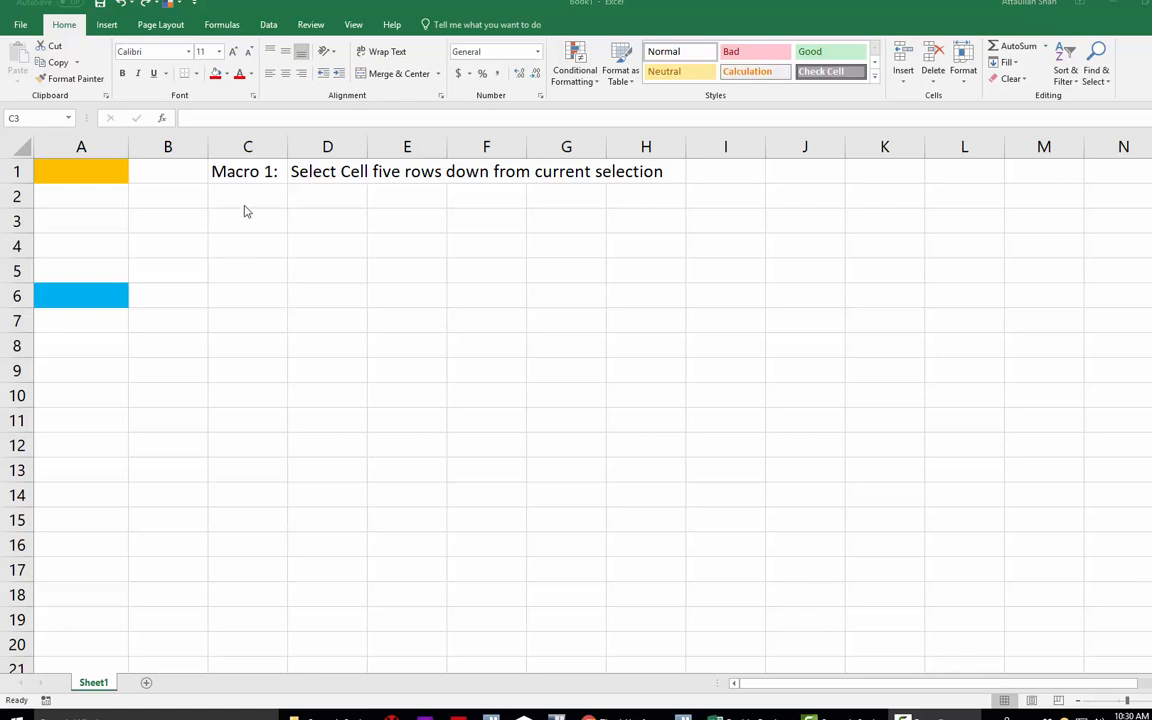
{"action": "mouse_move", "coordinate": [340, 184]}
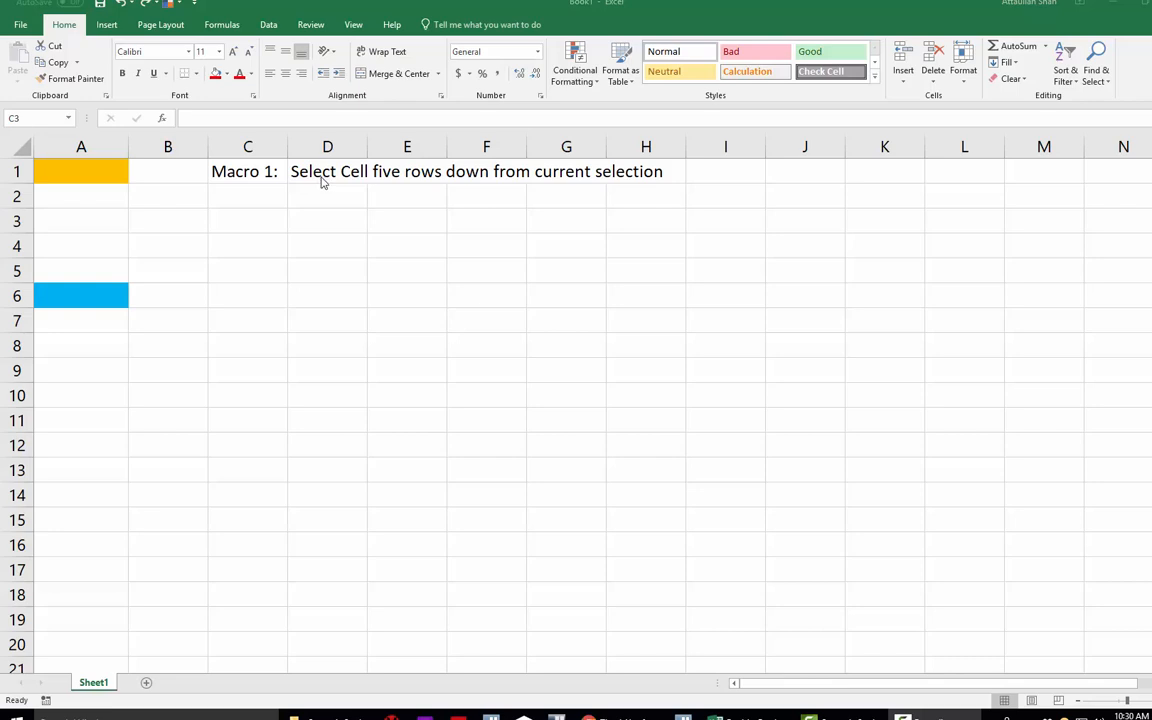
{"action": "mouse_move", "coordinate": [244, 225]}
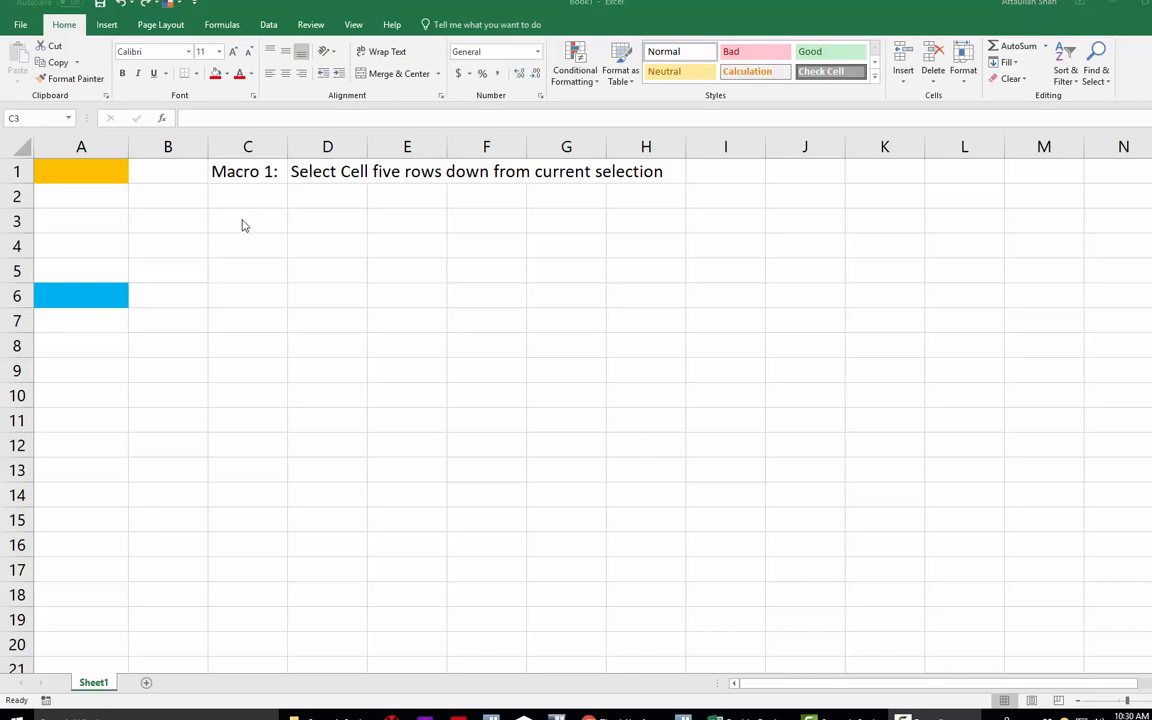
Select cell A1 and open the Record Macro dialog from View > Macros.
{"action": "left_click", "coordinate": [248, 220]}
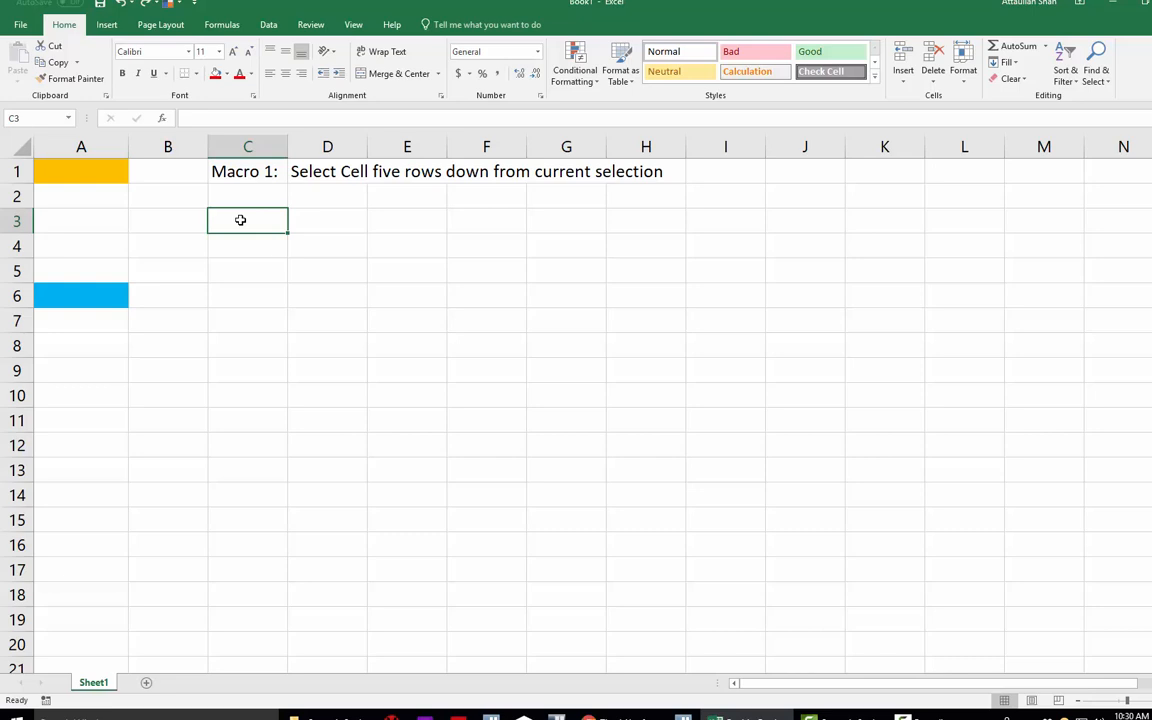
{"action": "mouse_move", "coordinate": [249, 230]}
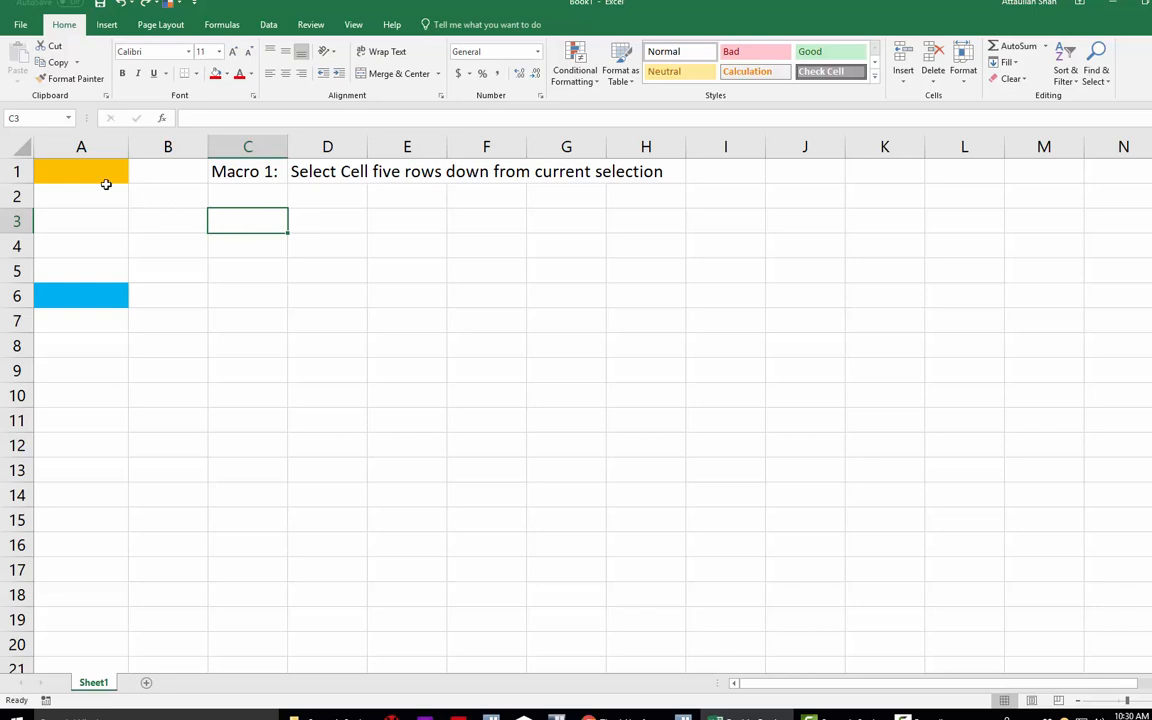
{"action": "left_click", "coordinate": [81, 171]}
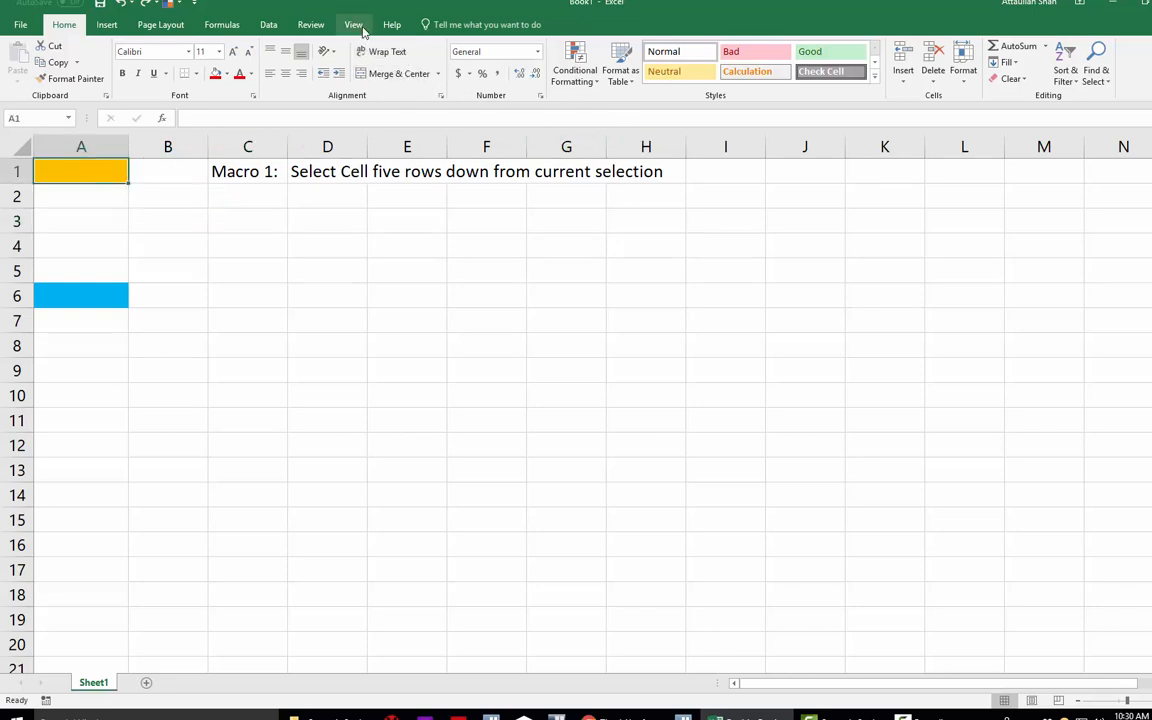
{"action": "left_click", "coordinate": [709, 60]}
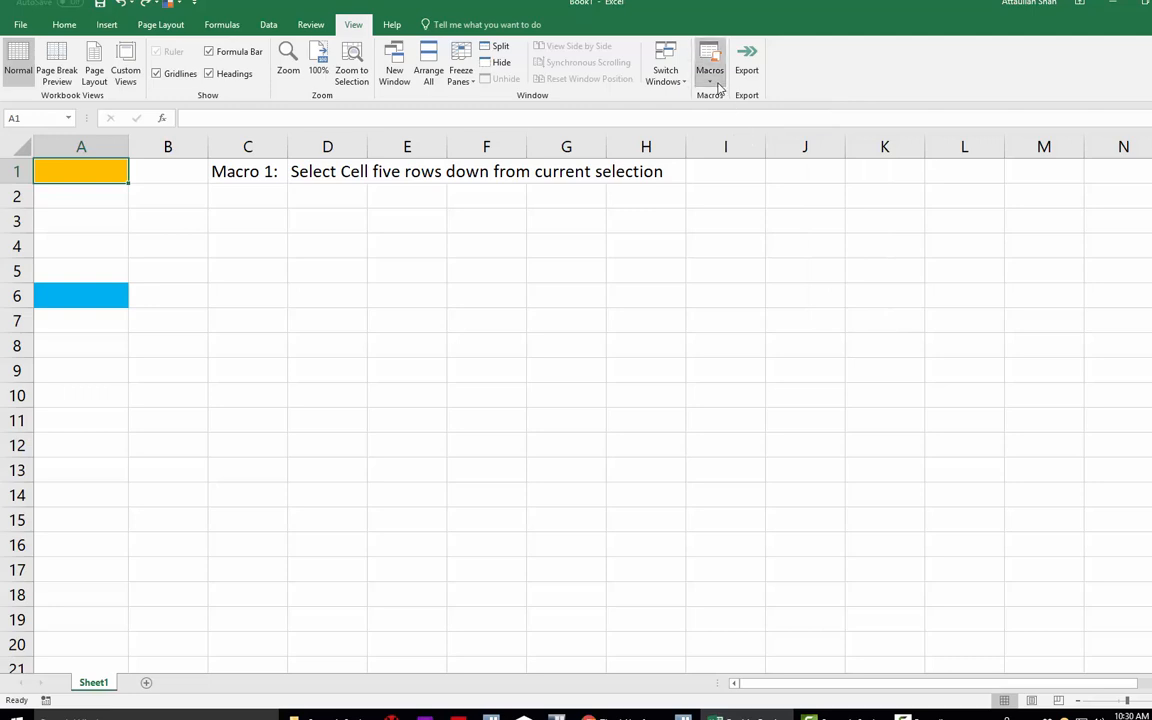
{"action": "left_click", "coordinate": [709, 70]}
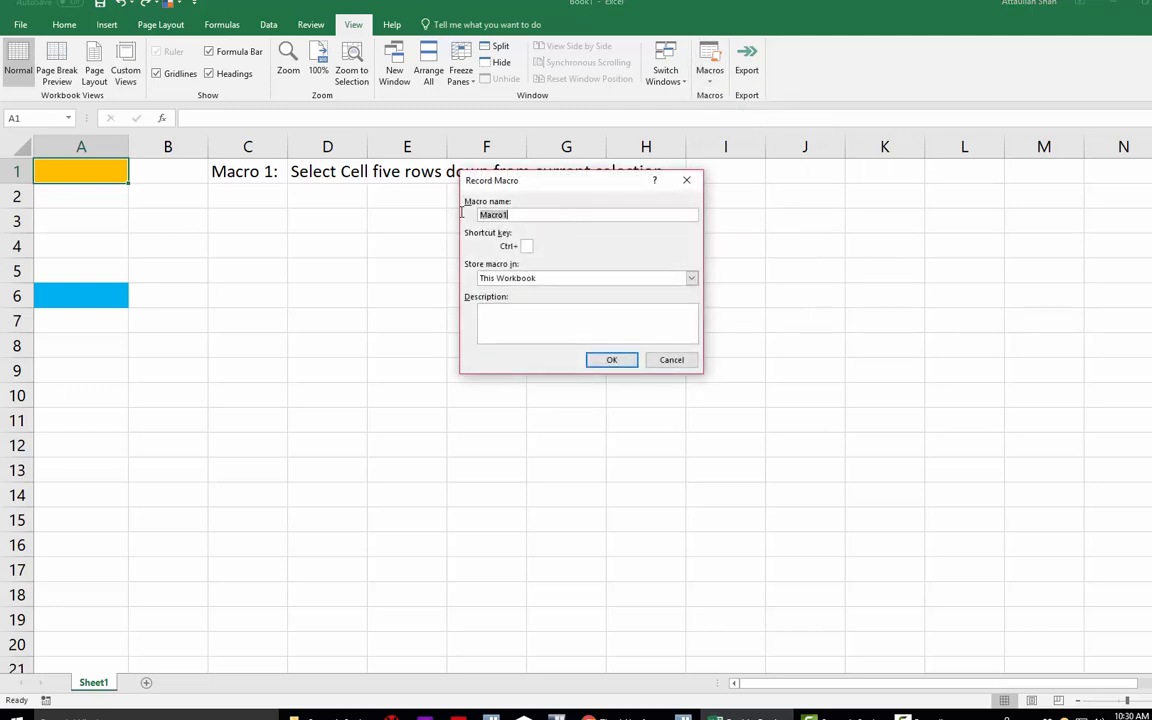
Name the macro MoveScells and start recording it.
{"action": "type", "text": "Move5cells"}
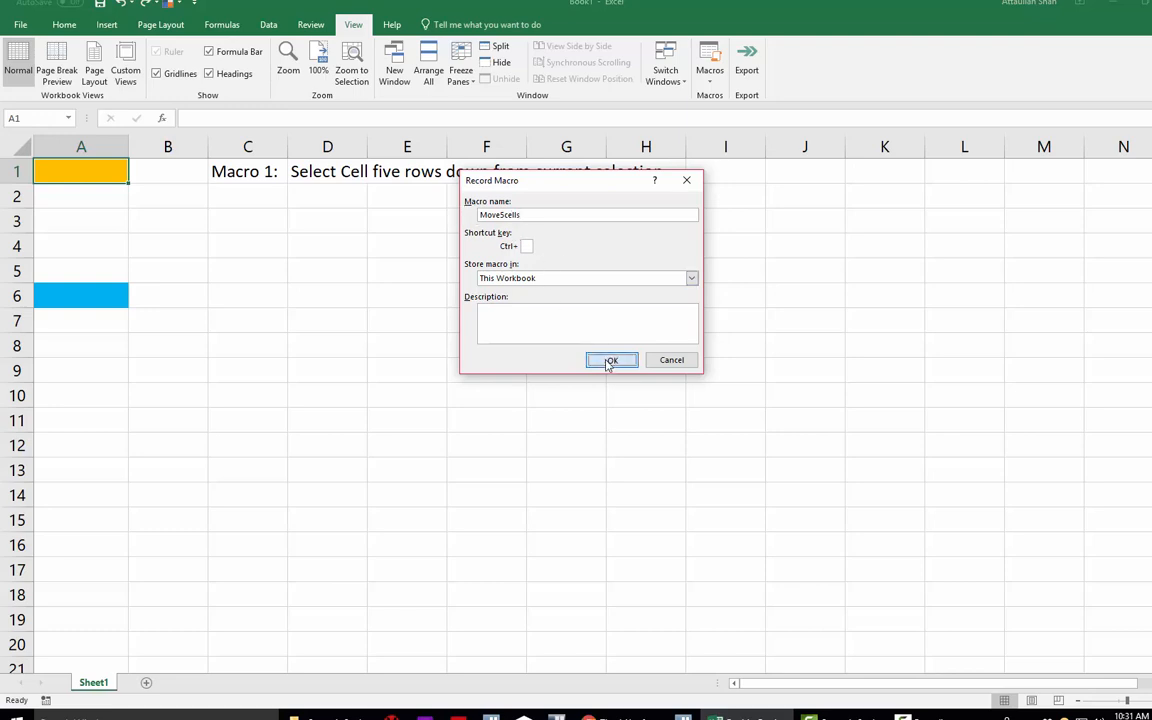
{"action": "left_click", "coordinate": [611, 360]}
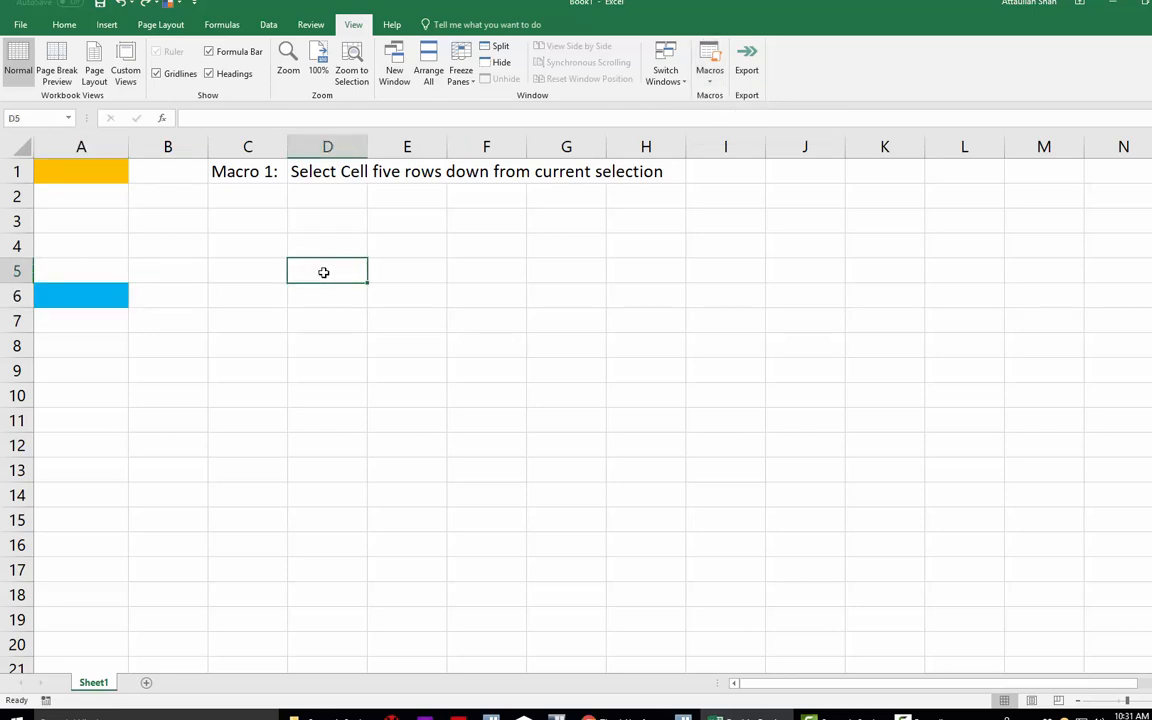
{"action": "mouse_move", "coordinate": [170, 226]}
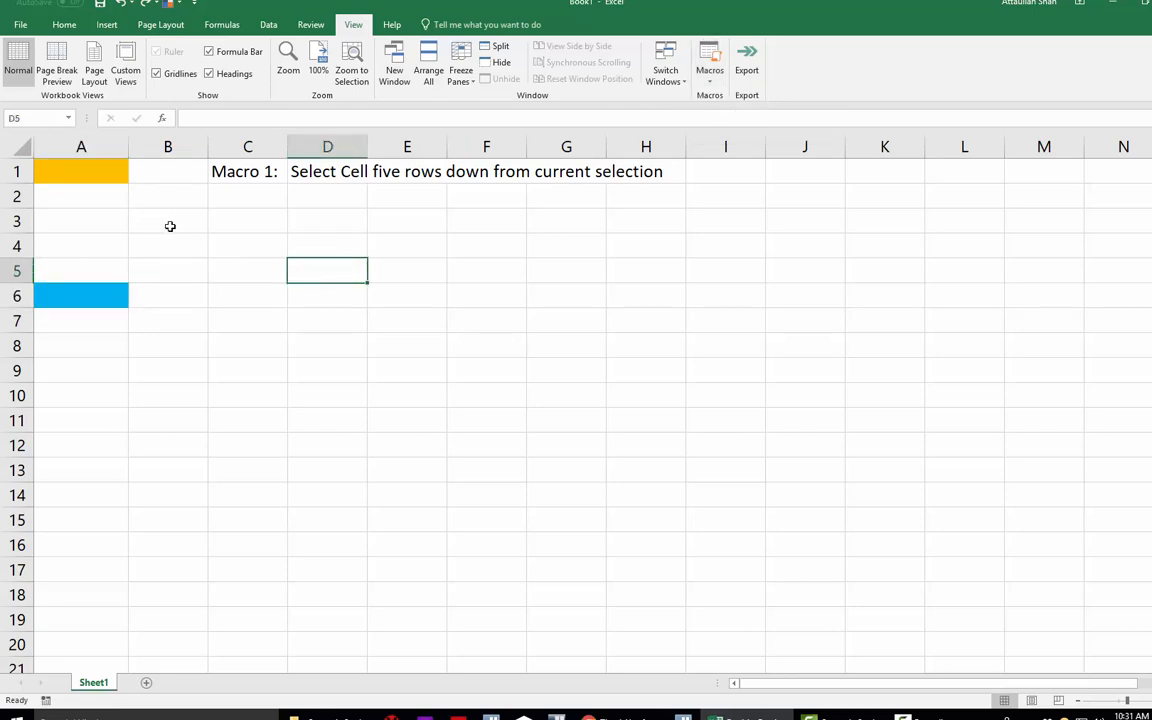
Stop recording and run MoveScells to move the selection from D5 to D10.
{"action": "left_click", "coordinate": [64, 24]}
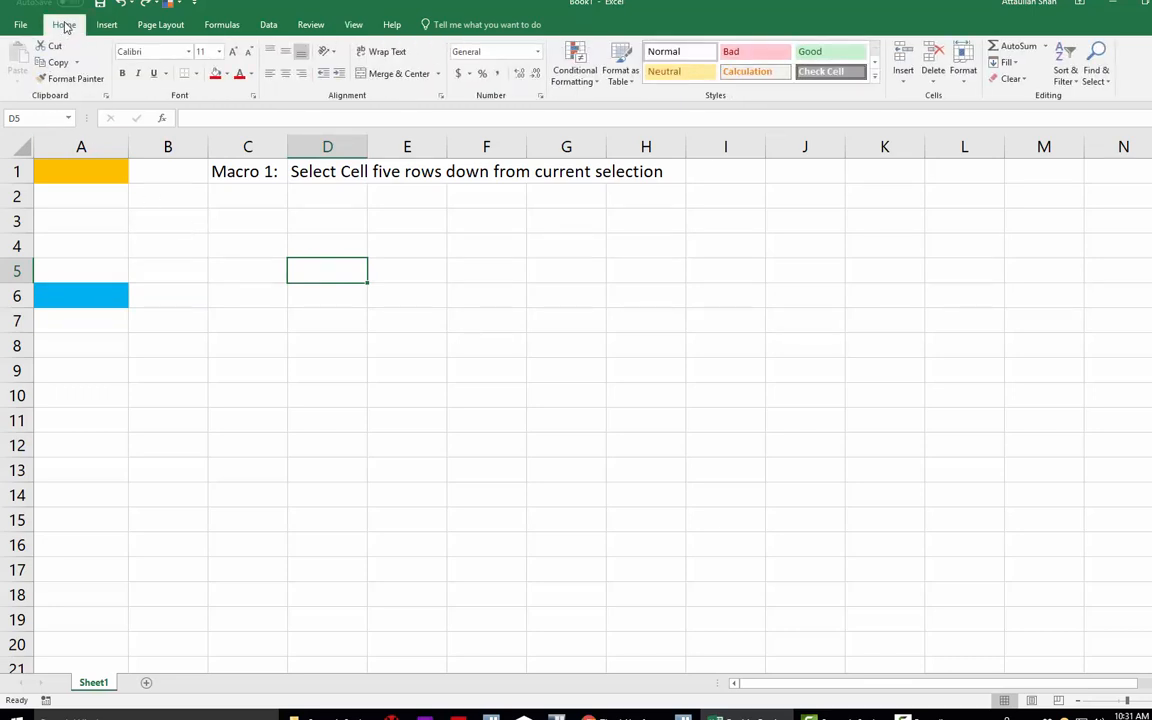
{"action": "left_click", "coordinate": [353, 24]}
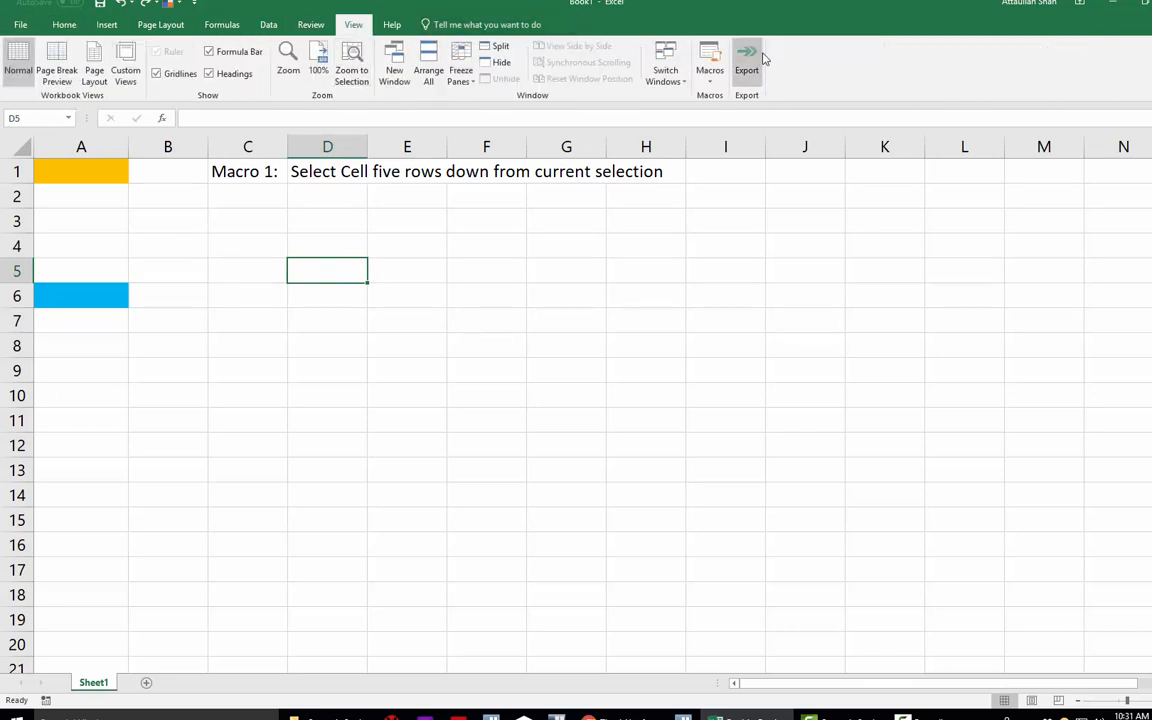
{"action": "left_click", "coordinate": [709, 60]}
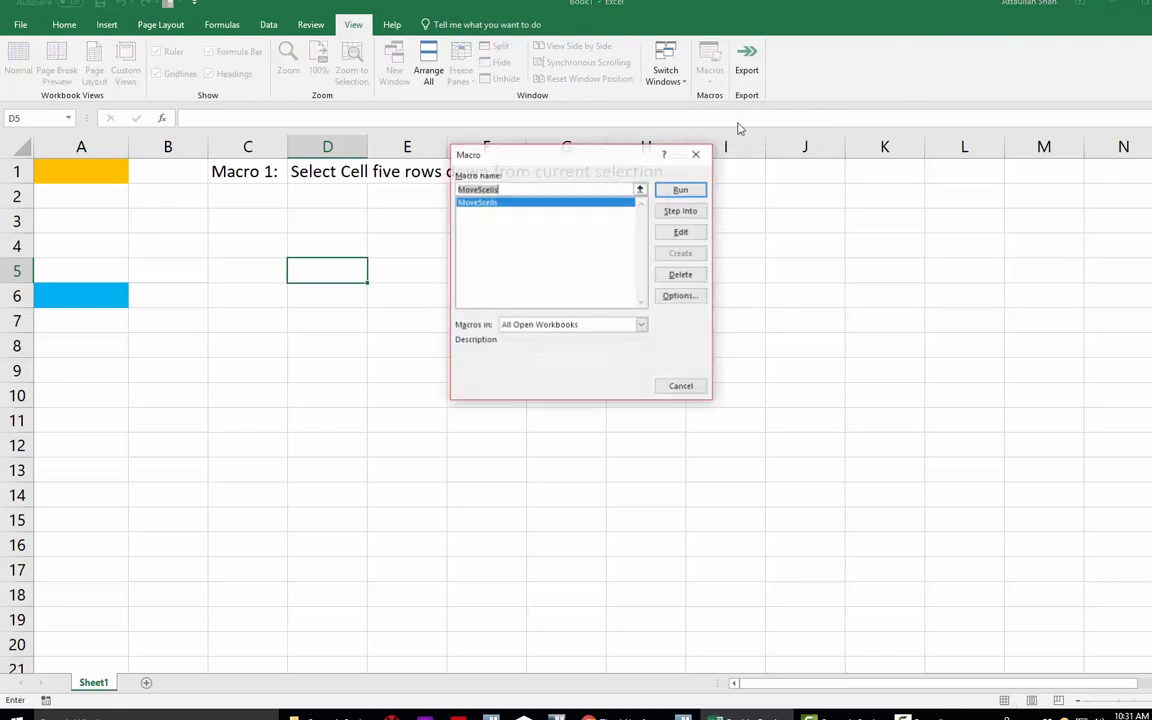
{"action": "left_click", "coordinate": [680, 190]}
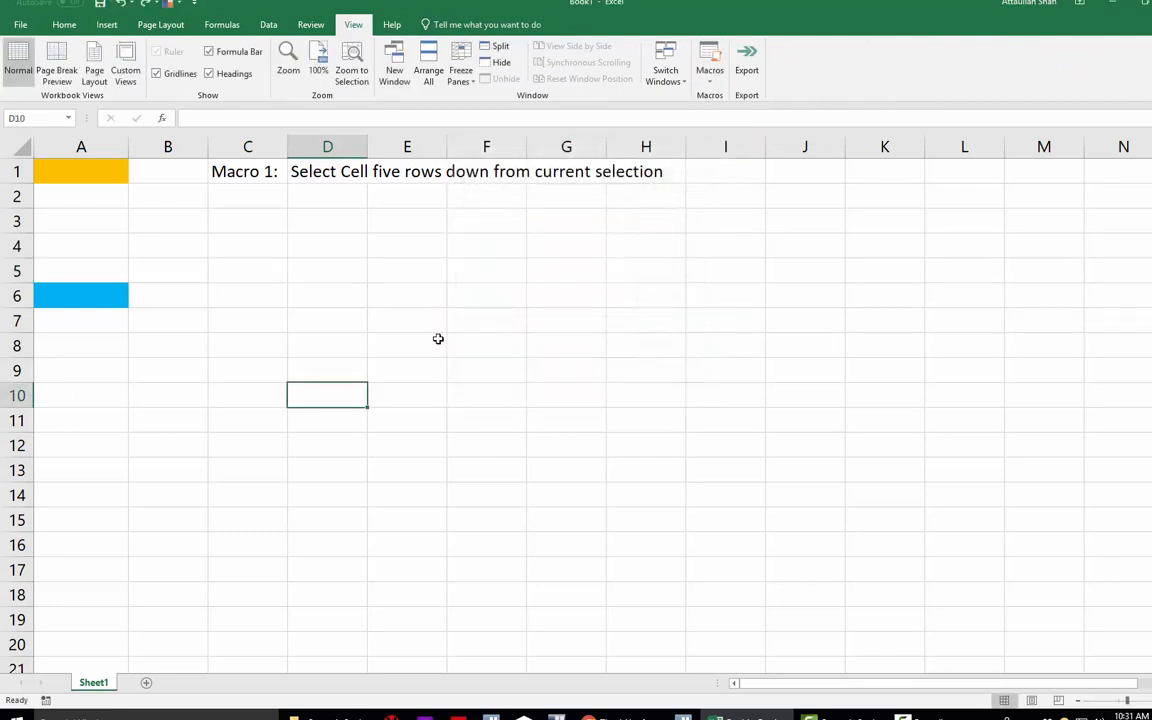
{"action": "mouse_move", "coordinate": [325, 285]}
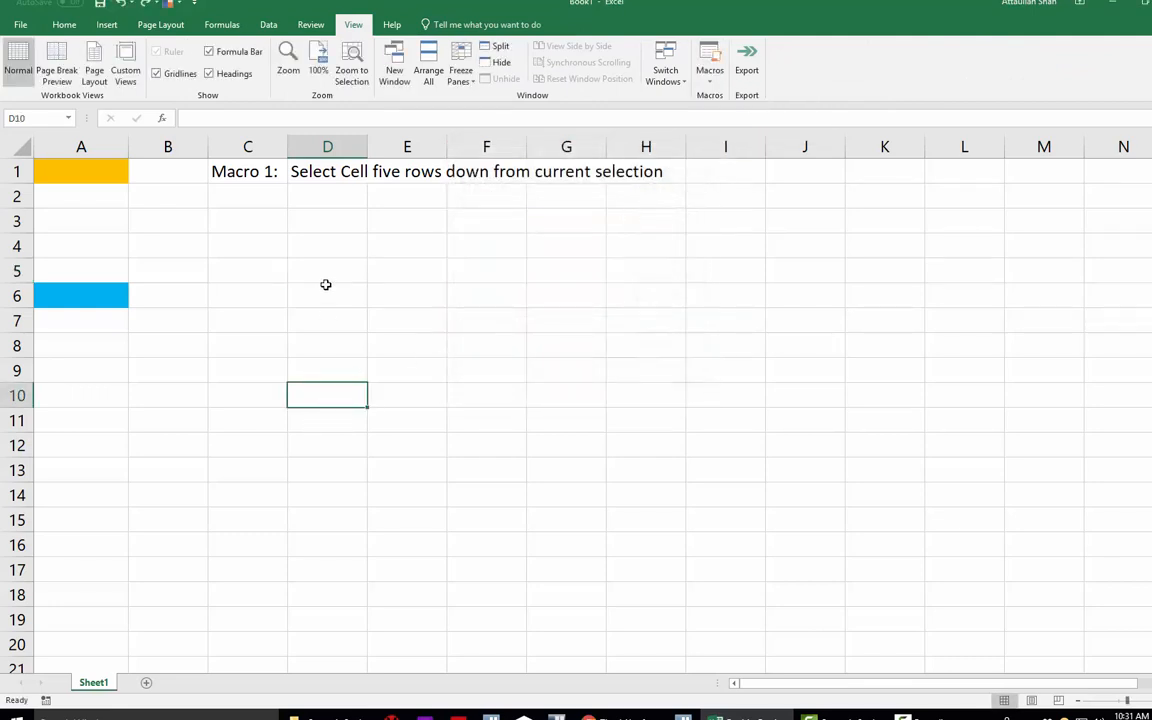